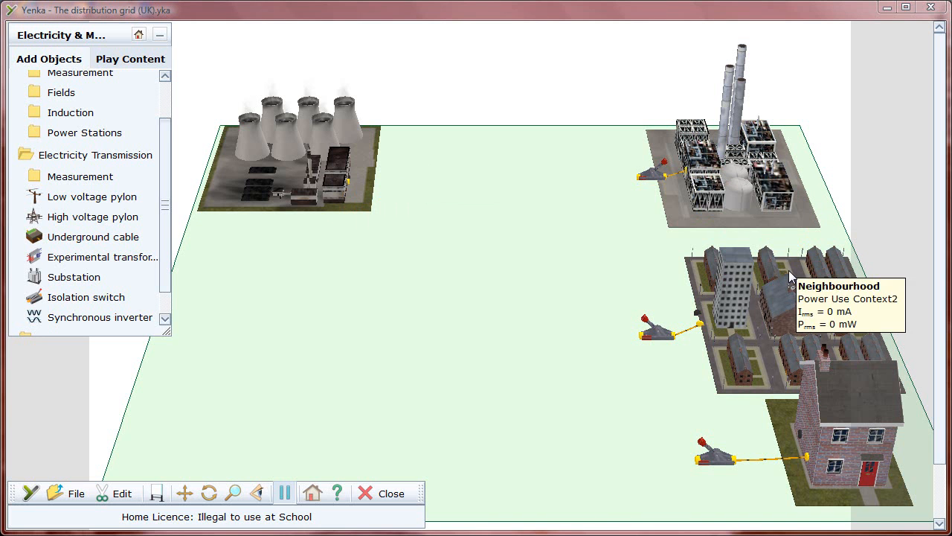
{"action": "mouse_move", "coordinate": [503, 308]}
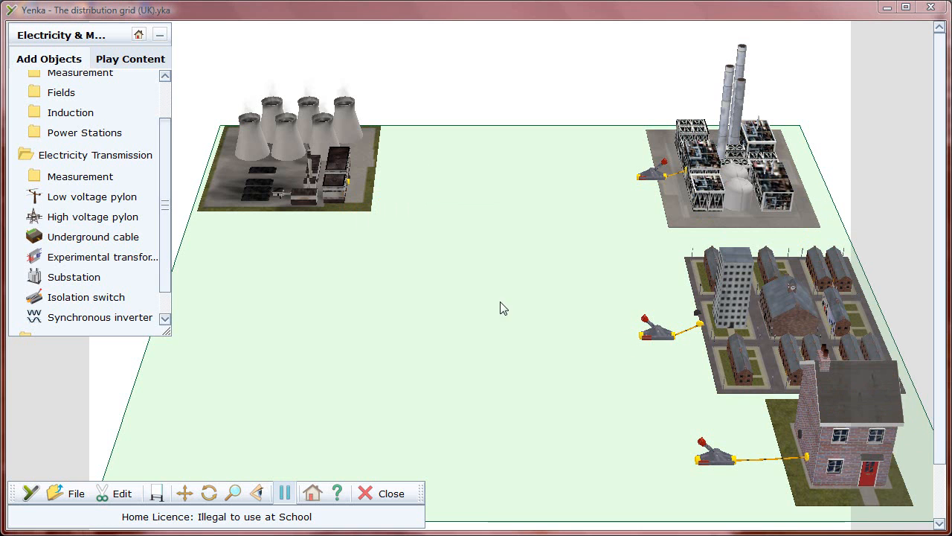
- Place a pair of high-voltage pylons between the power station and the factory
{"action": "left_click", "coordinate": [93, 217]}
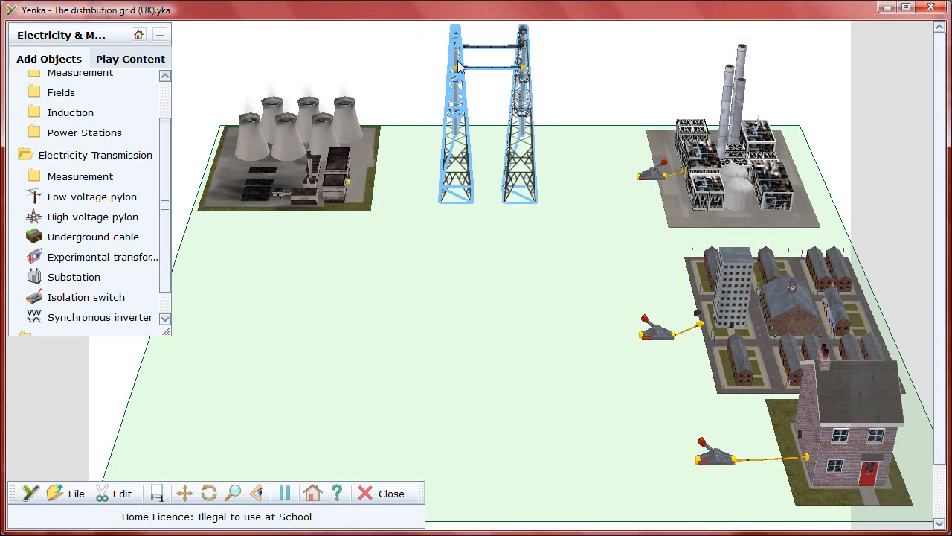
- Wire the power station terminals across the pylons to a new substation near the factory
{"action": "left_click_drag", "start_coordinate": [453, 67], "coordinate": [349, 186]}
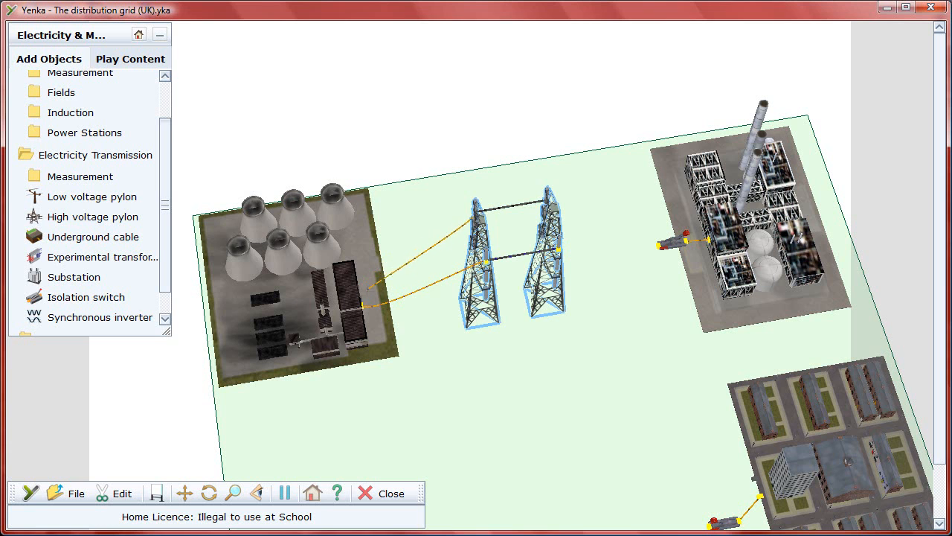
{"action": "left_click", "coordinate": [428, 374]}
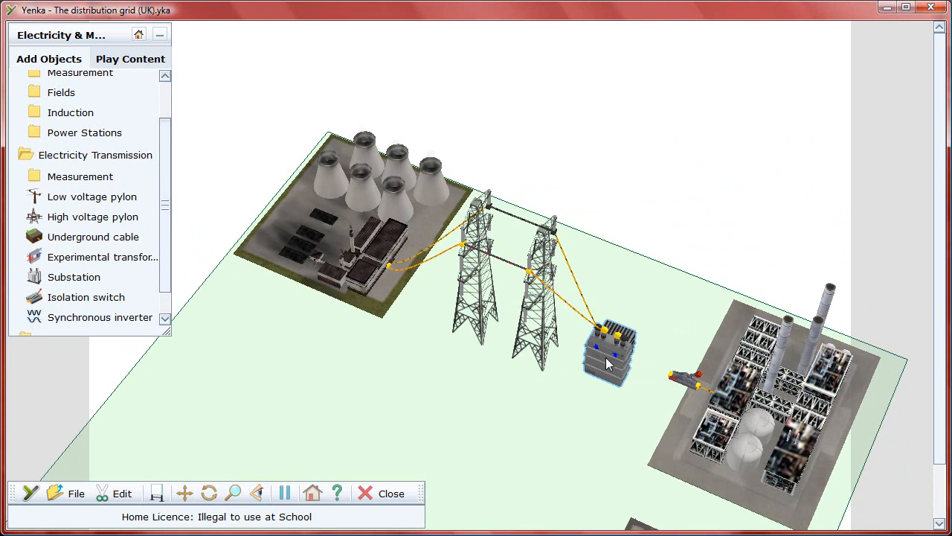
- Give the first substation 23 secondary turns in its properties box, a 1.09 : 1 ratio
{"action": "double_click", "coordinate": [609, 350]}
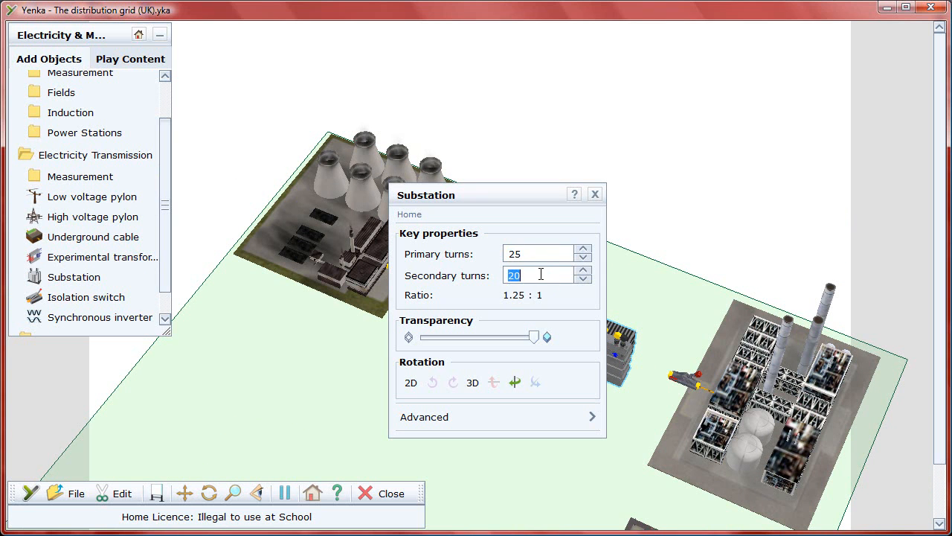
{"action": "type", "text": "23"}
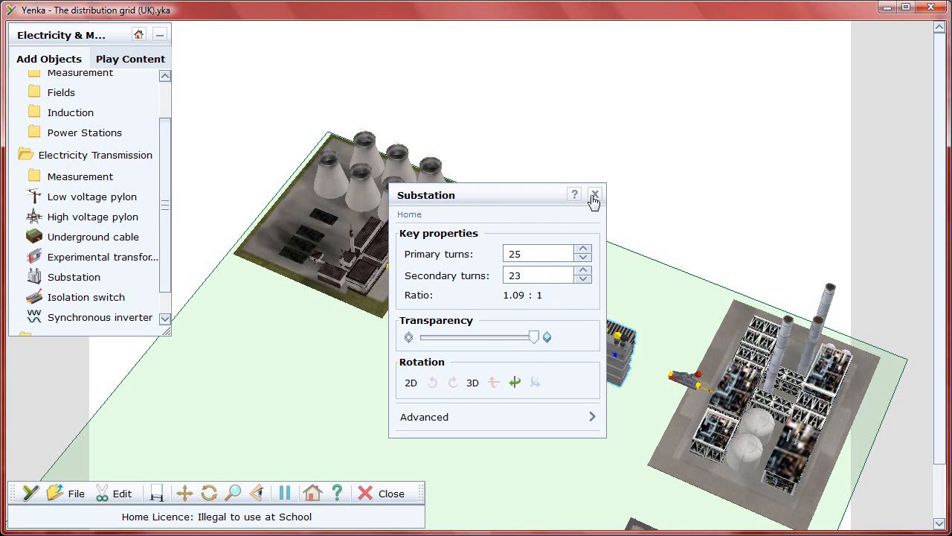
{"action": "left_click", "coordinate": [595, 193]}
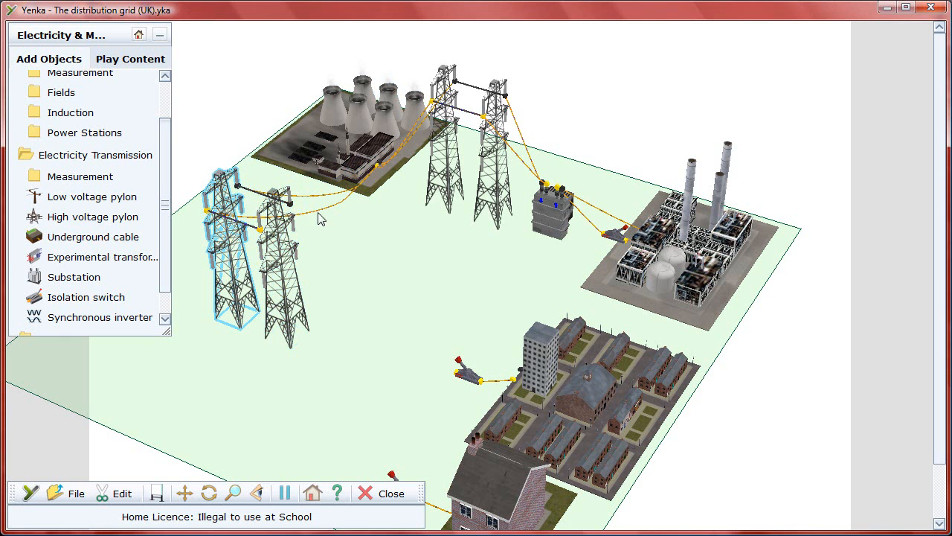
{"action": "mouse_move", "coordinate": [229, 278]}
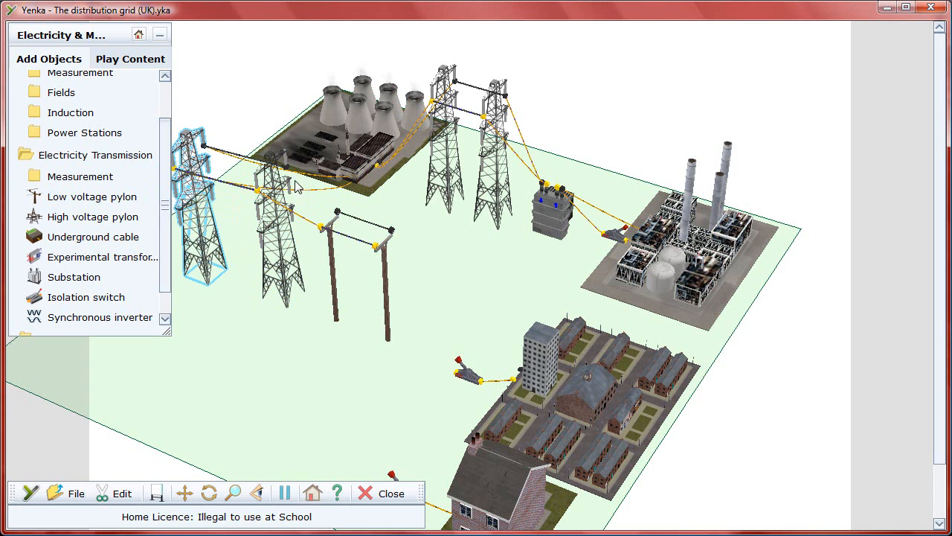
{"action": "mouse_move", "coordinate": [393, 262]}
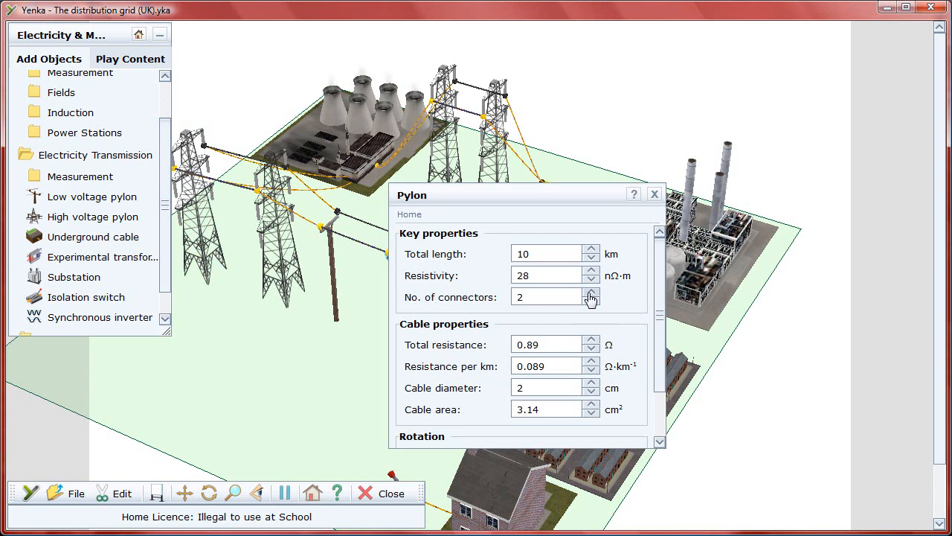
- Raise the wooden pylon's number of connectors to 4 in its properties
{"action": "left_click", "coordinate": [592, 292]}
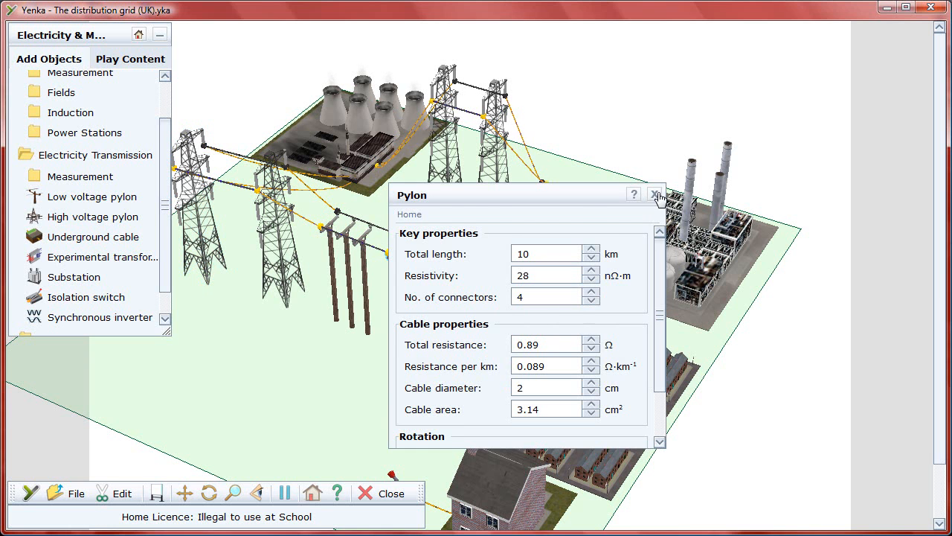
{"action": "left_click", "coordinate": [655, 193]}
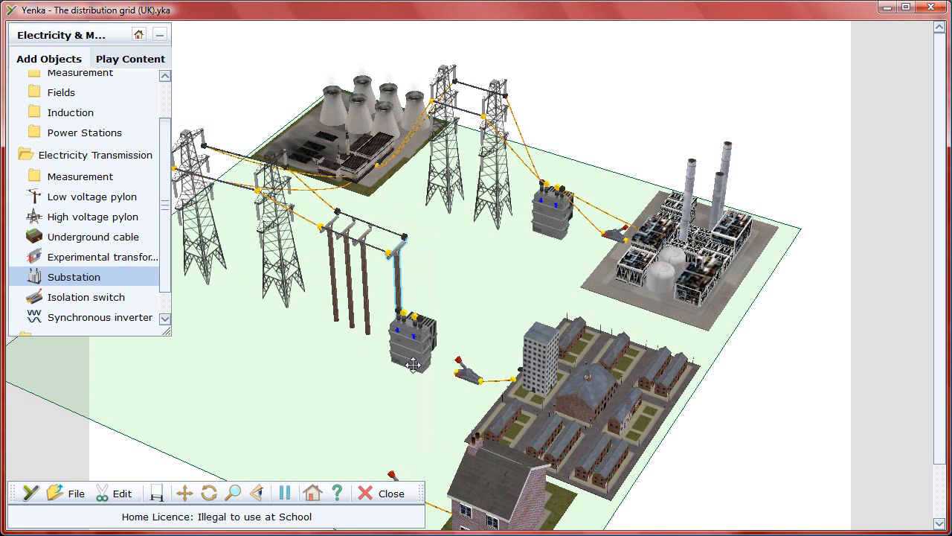
- Give the second substation 11 secondary turns in its properties box
{"action": "left_click_drag", "start_coordinate": [414, 335], "coordinate": [454, 316]}
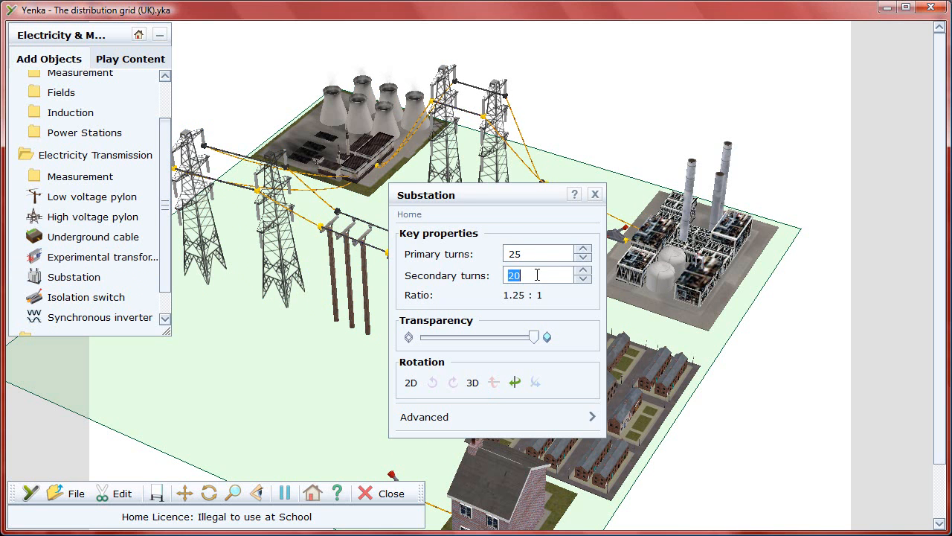
{"action": "type", "text": "11"}
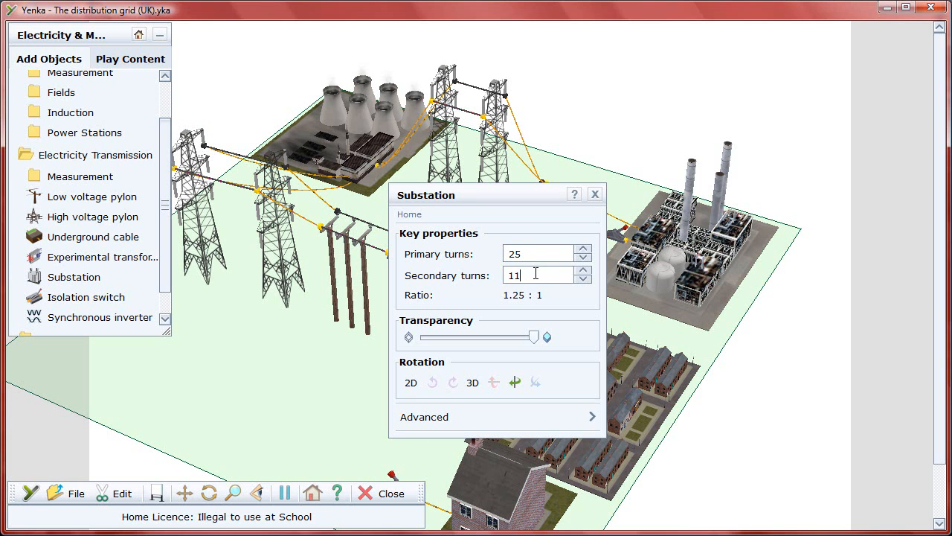
{"action": "left_click", "coordinate": [595, 194]}
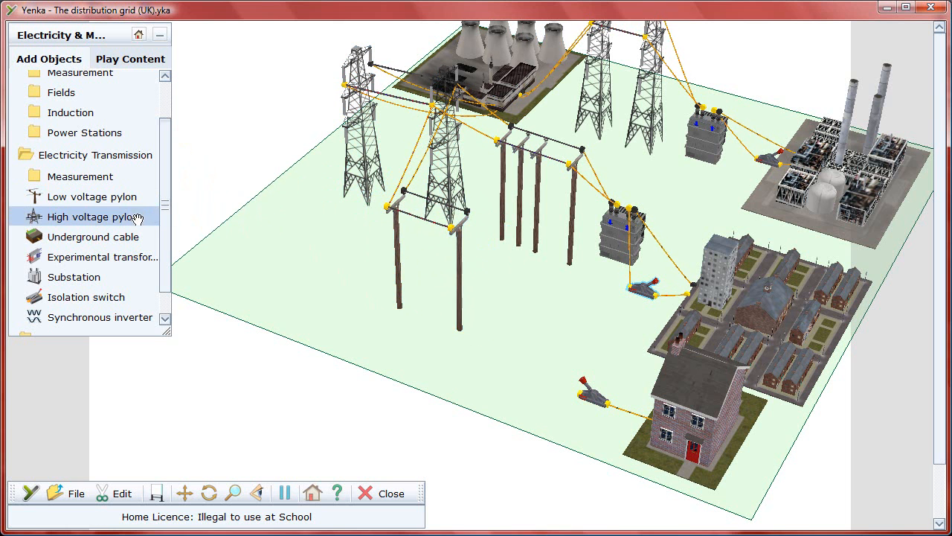
- Add underground cable ends from the Electricity Transmission list near the house
{"action": "left_click", "coordinate": [93, 237]}
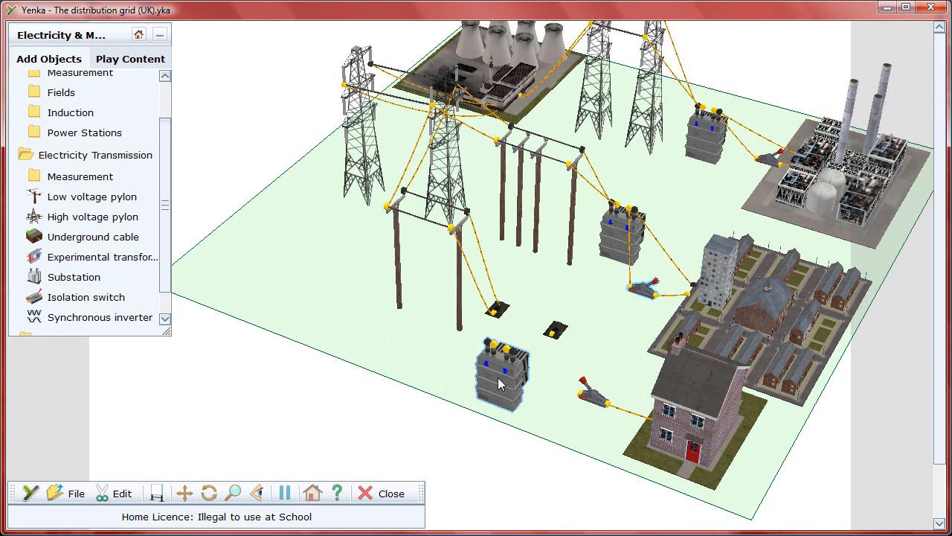
- Set the third substation to 2500 primary and 23 secondary turns, ratio 108.7 : 1
{"action": "double_click", "coordinate": [503, 372]}
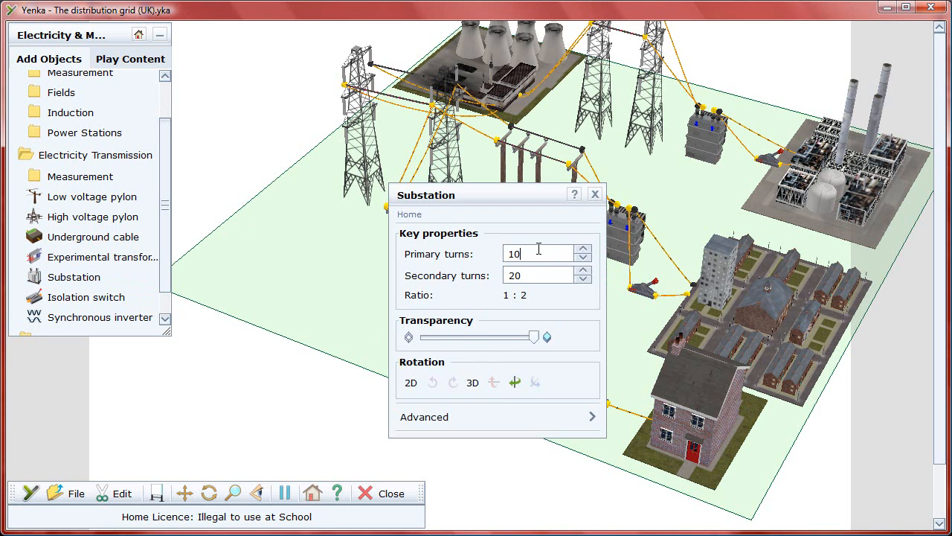
{"action": "type", "text": "2500"}
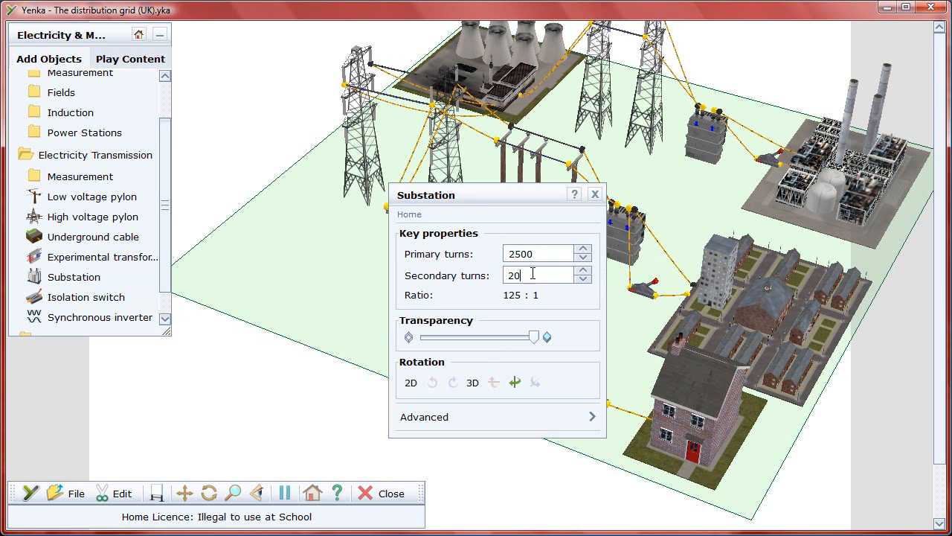
{"action": "key", "text": "backspace"}
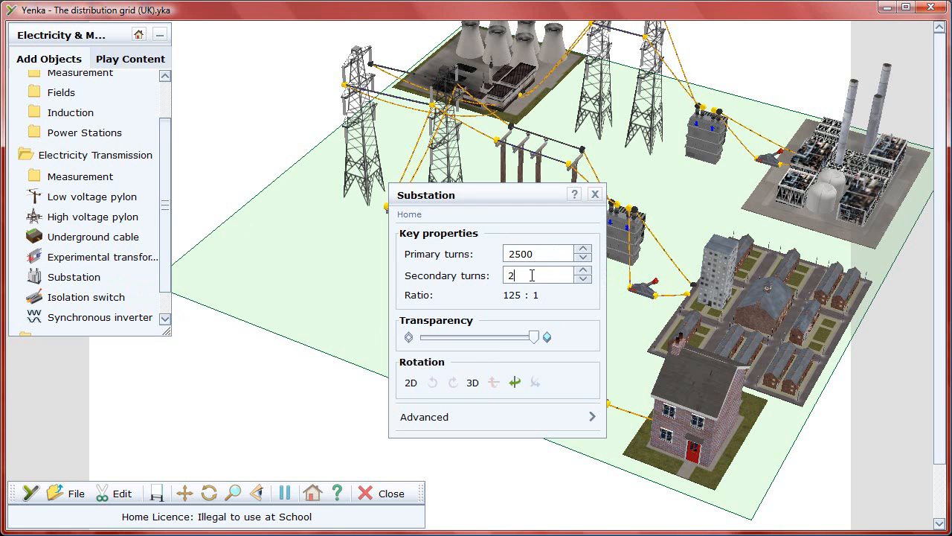
{"action": "type", "text": "3"}
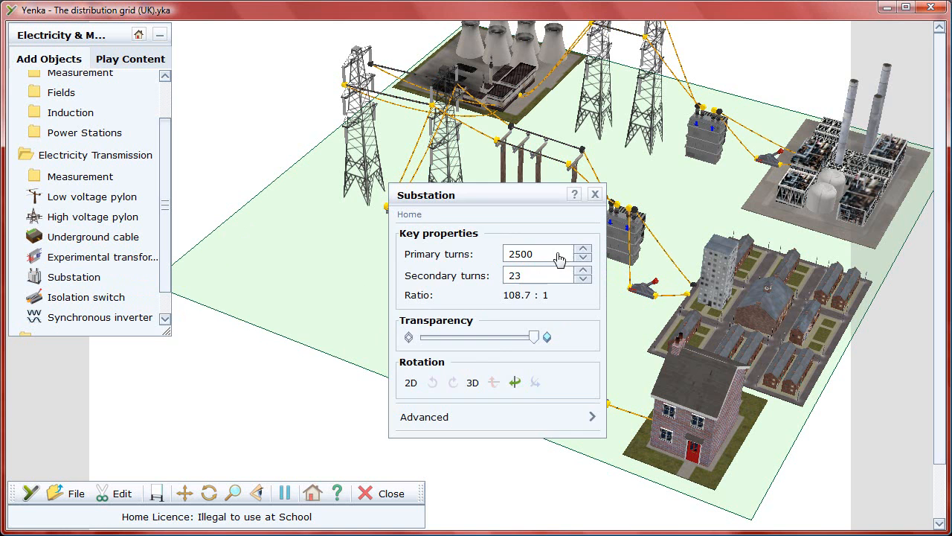
{"action": "left_click", "coordinate": [596, 193]}
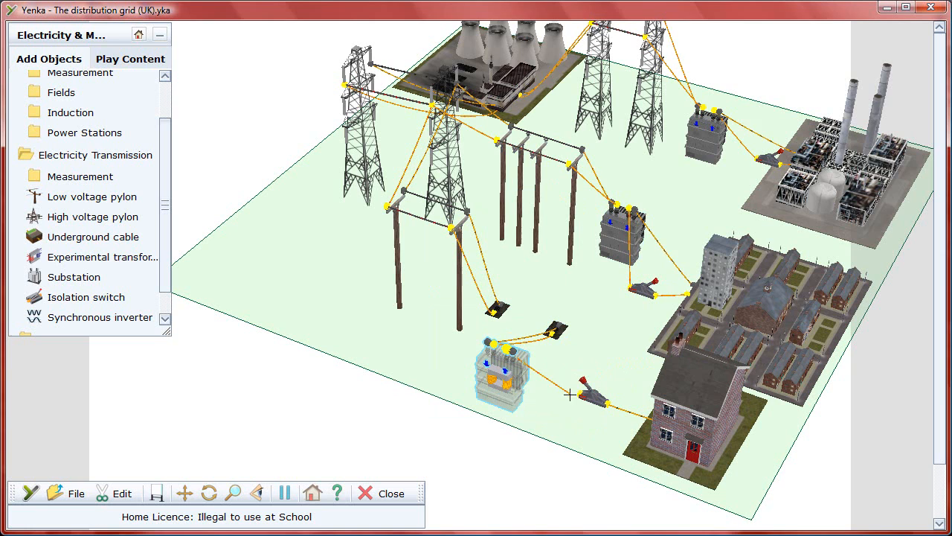
- Wire the underground cable ends to the third substation and on to the house switch
{"action": "left_click", "coordinate": [208, 493]}
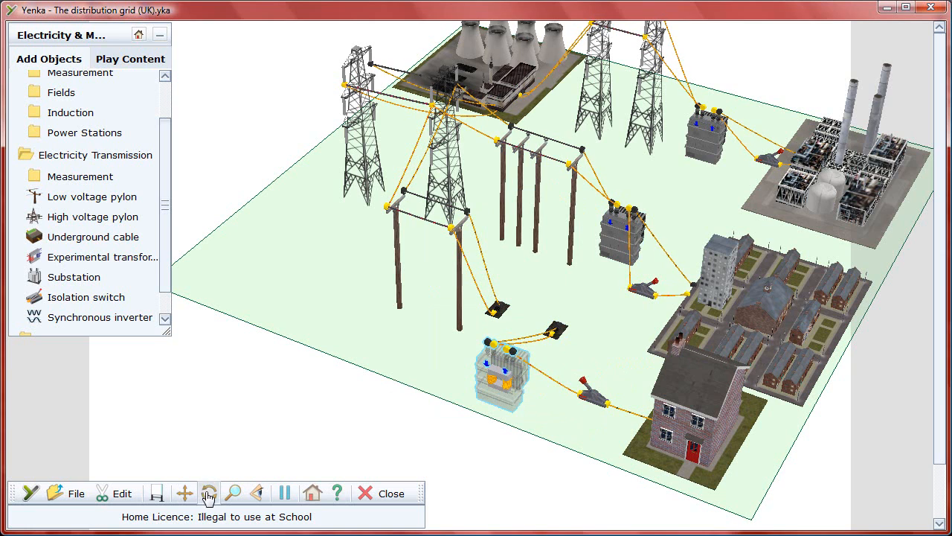